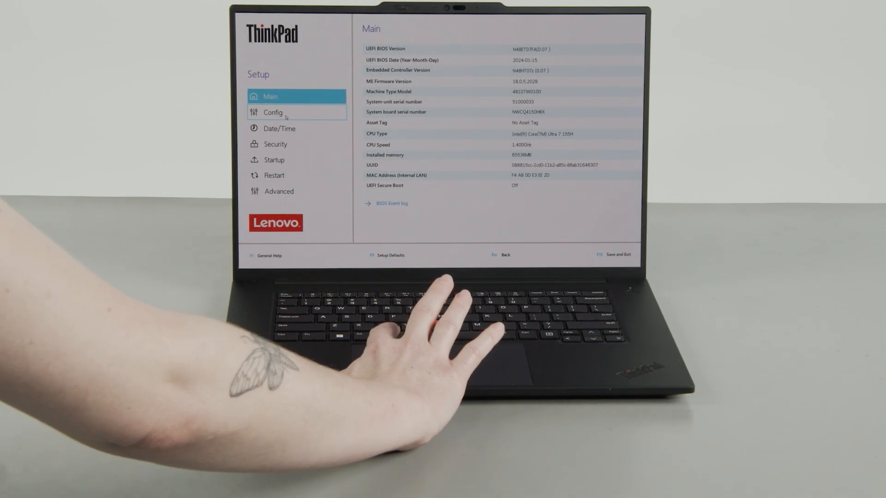
- Go to the Config section listing Network, USB, Keyboard/Mouse, Display and Power
left_click(274, 112)
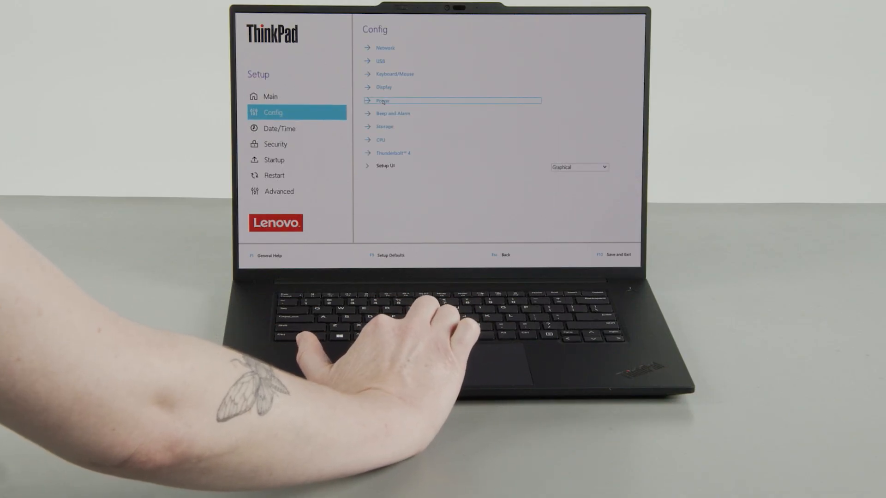
- In Power settings, request Disable Built-in Battery and answer the Setup Confirmation prompt
left_click(382, 101)
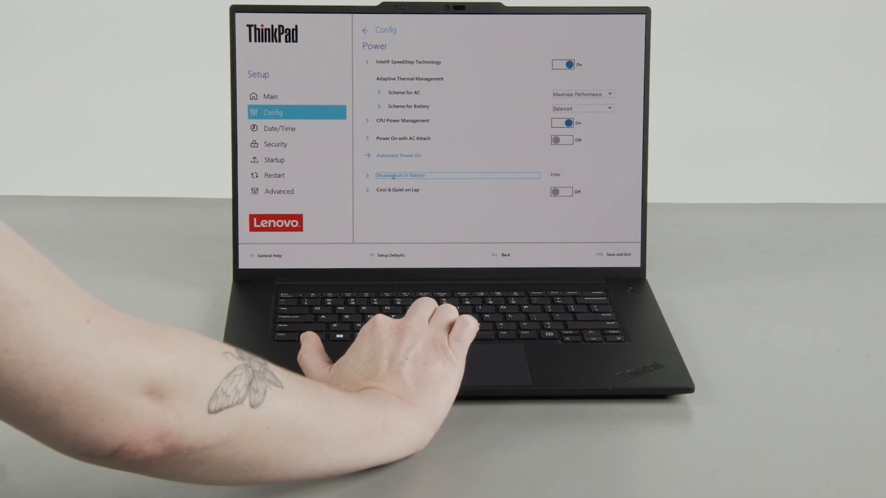
key("enter")
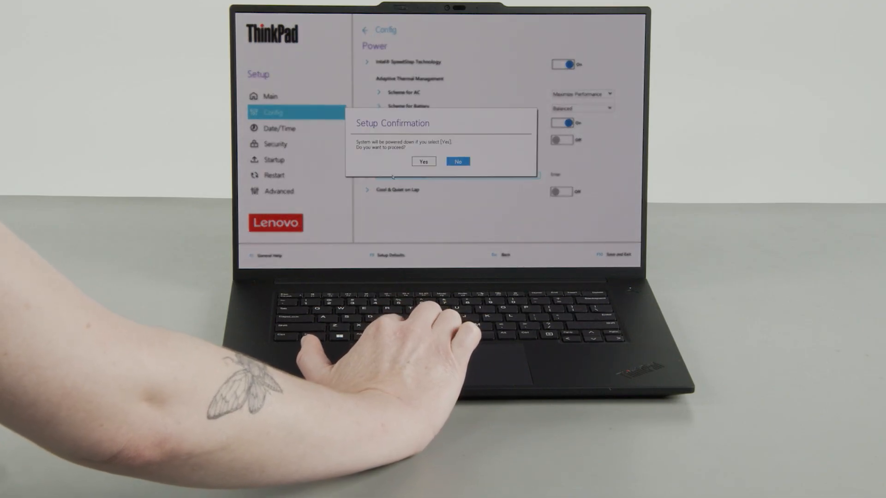
left_click(458, 162)
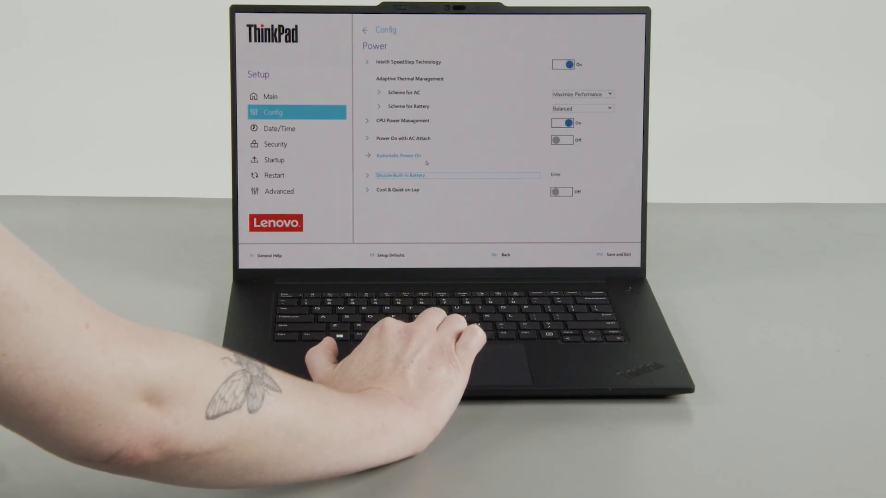